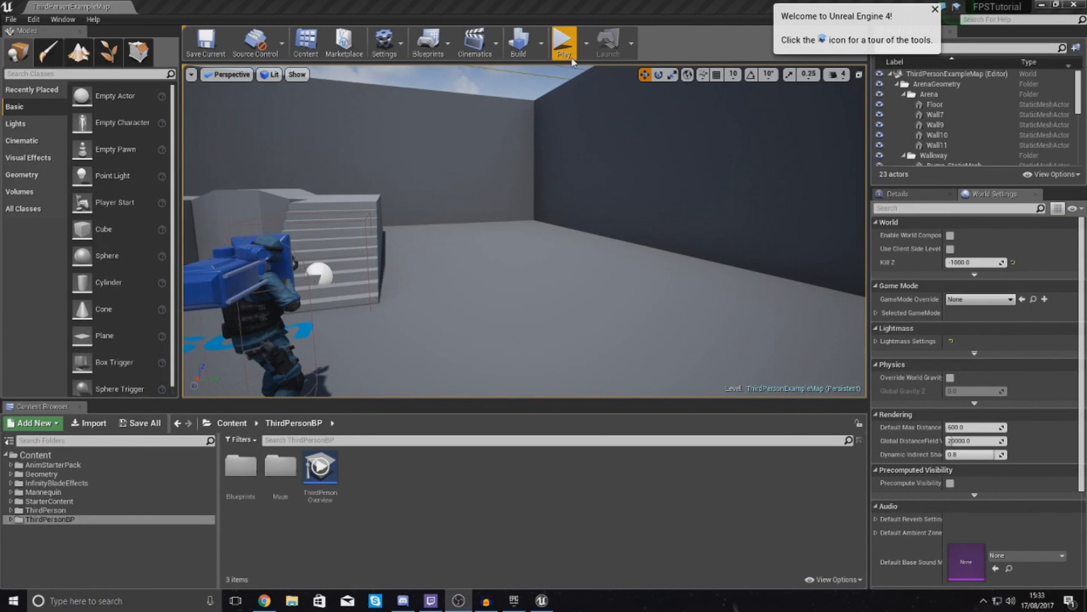
Run ThirdPersonExampleMap in a play-in-editor session to test the character's firing
left_click(563, 42)
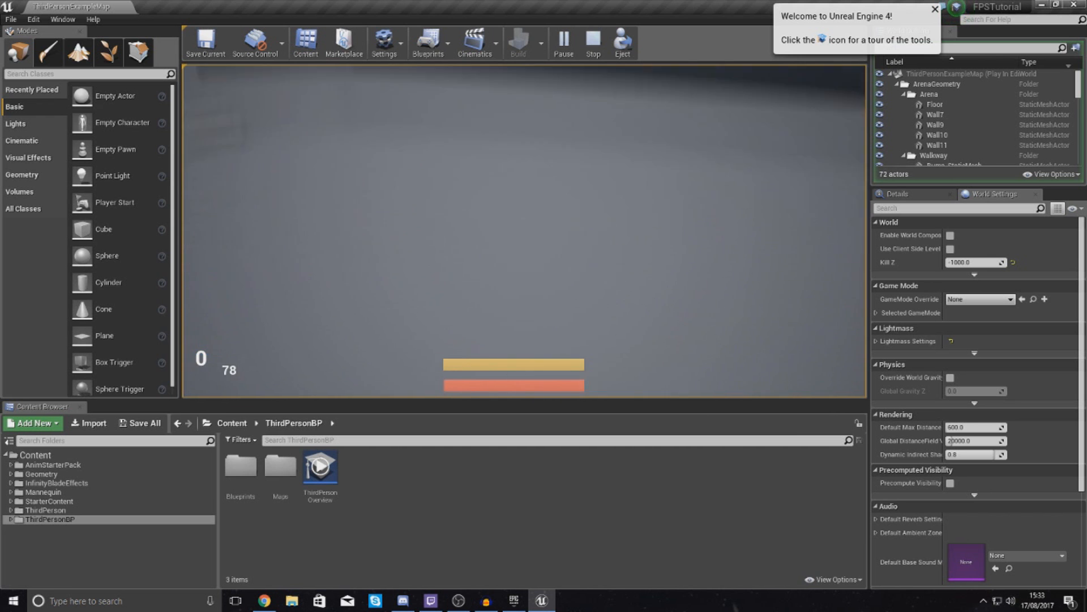
Stop the play session and return to the level editor
left_click(592, 42)
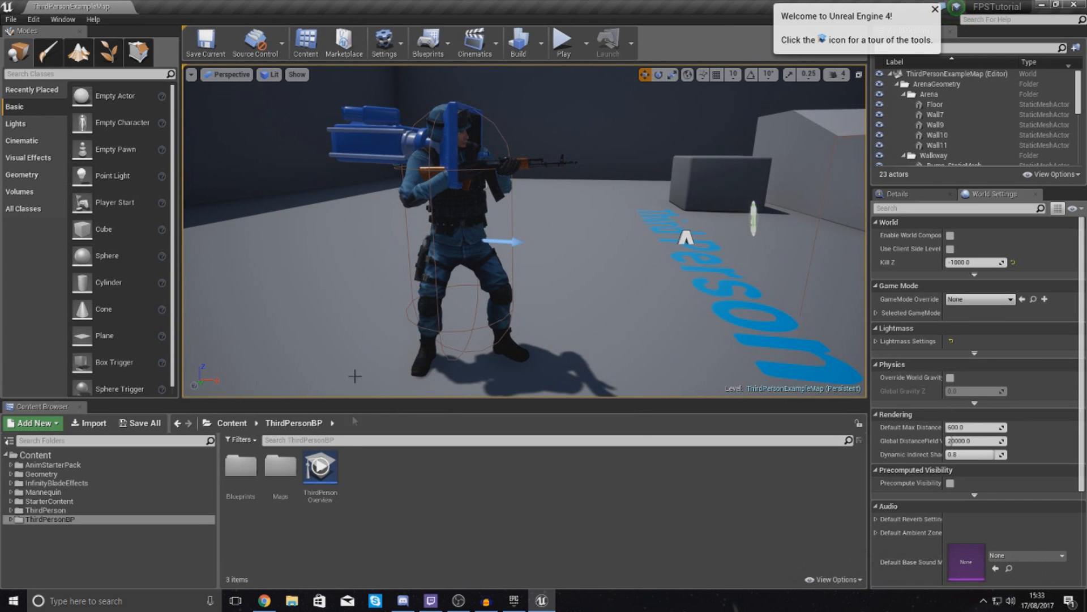
mouse_move(320, 464)
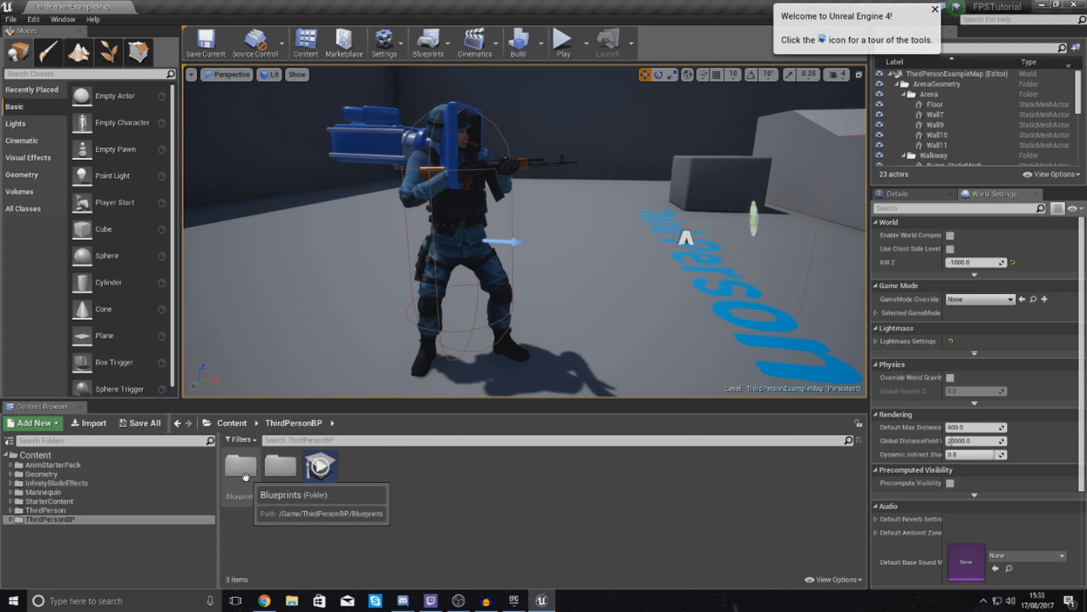
Open the ThirdPersonCharacter blueprint from the Blueprints folder to its Event Graph
double_click(240, 466)
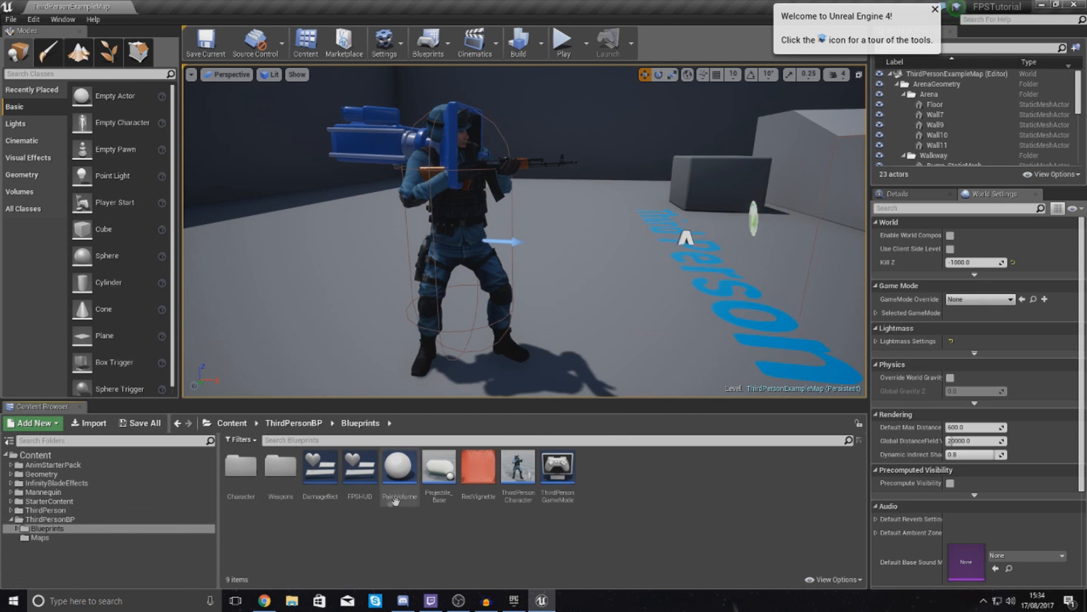
double_click(517, 469)
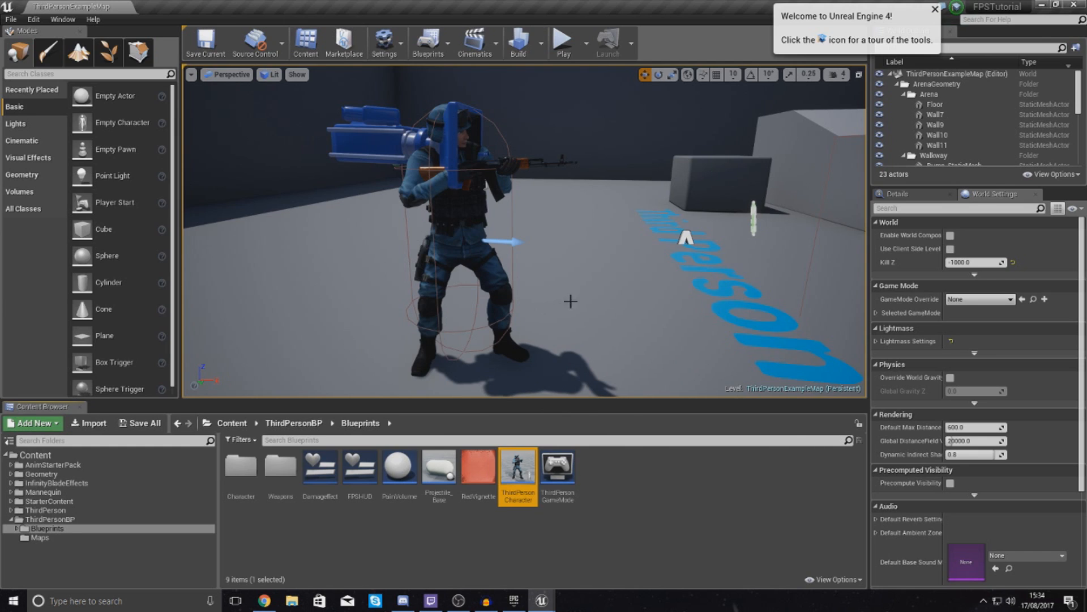
double_click(518, 468)
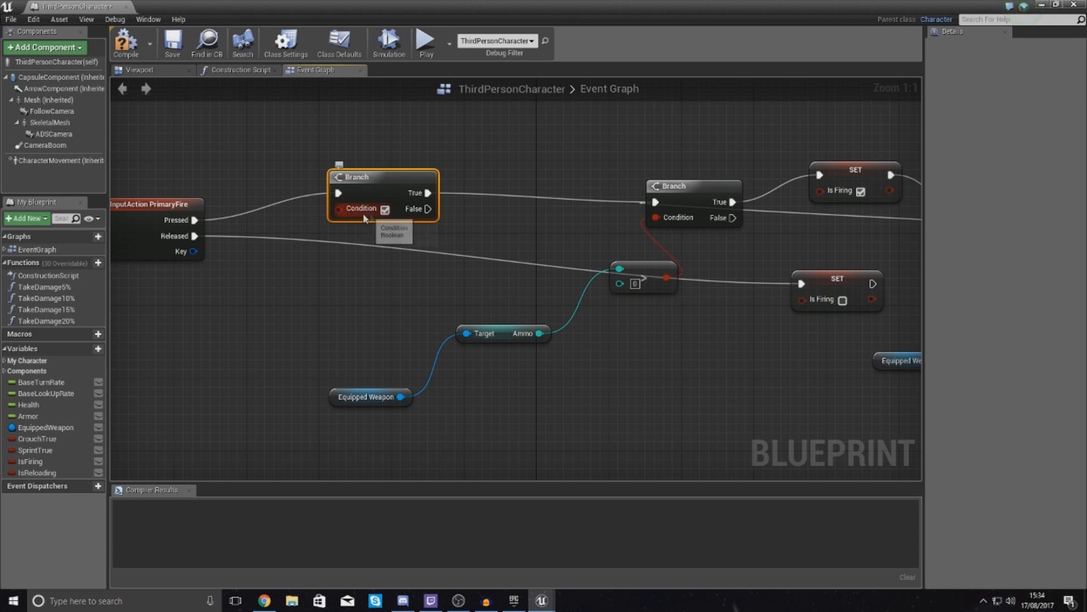
Add an OR boolean node off the first Branch's Condition pin in the PrimaryFire logic
left_click_drag(385, 208, 266, 320)
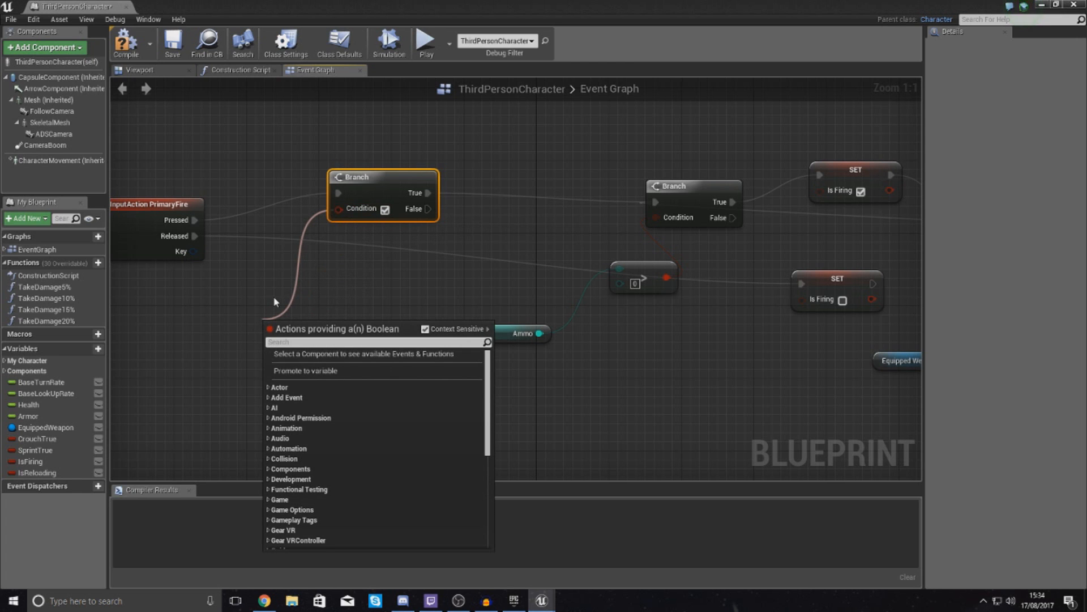
type("or")
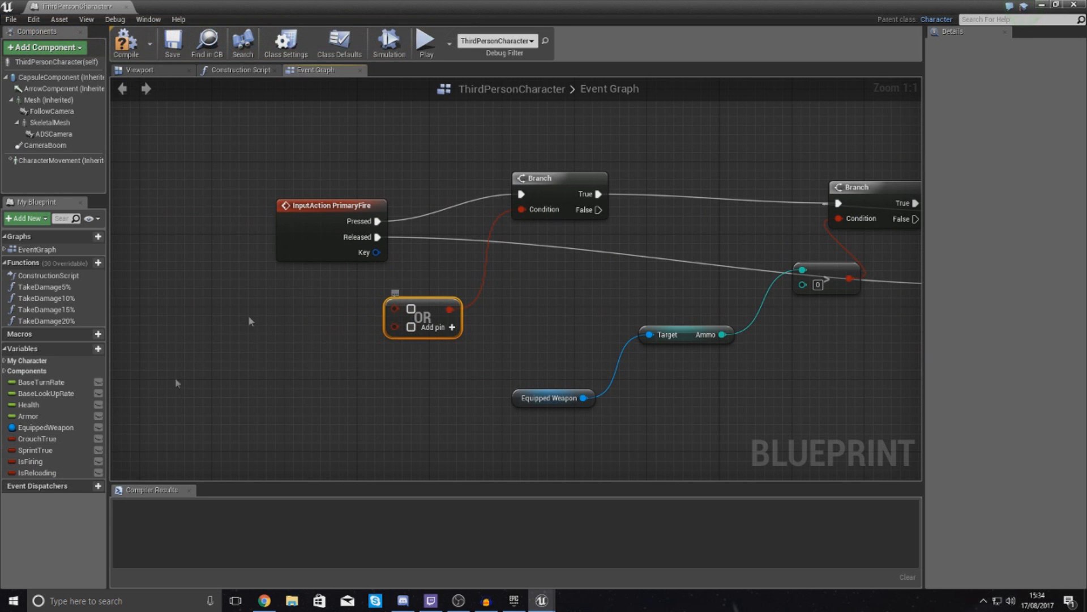
left_click(33, 450)
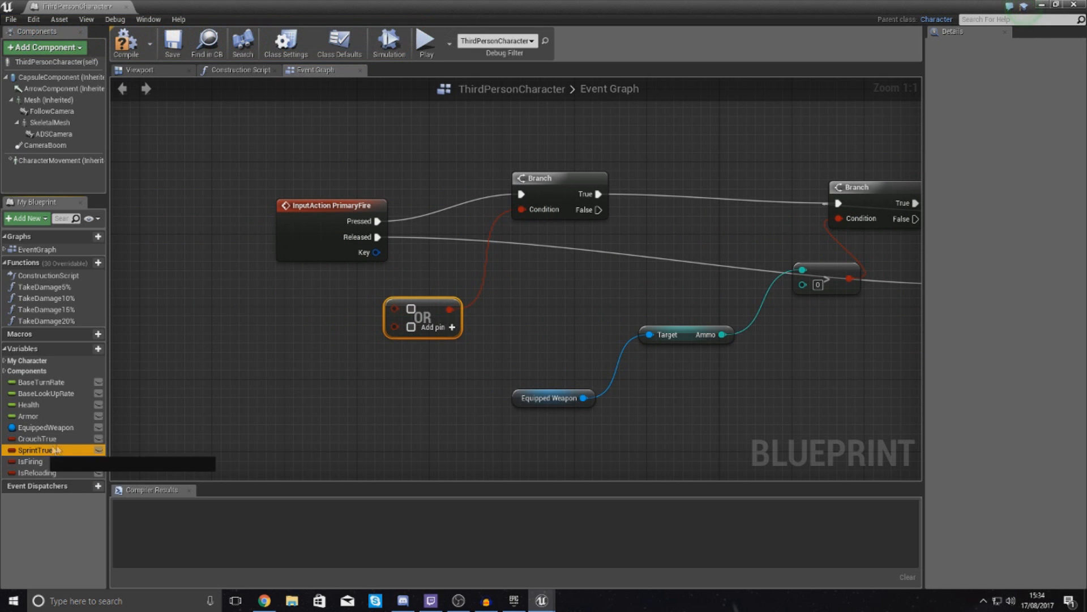
Wire Sprint True and Is Reloading getters into the OR node's two inputs
left_click_drag(37, 450, 313, 325)
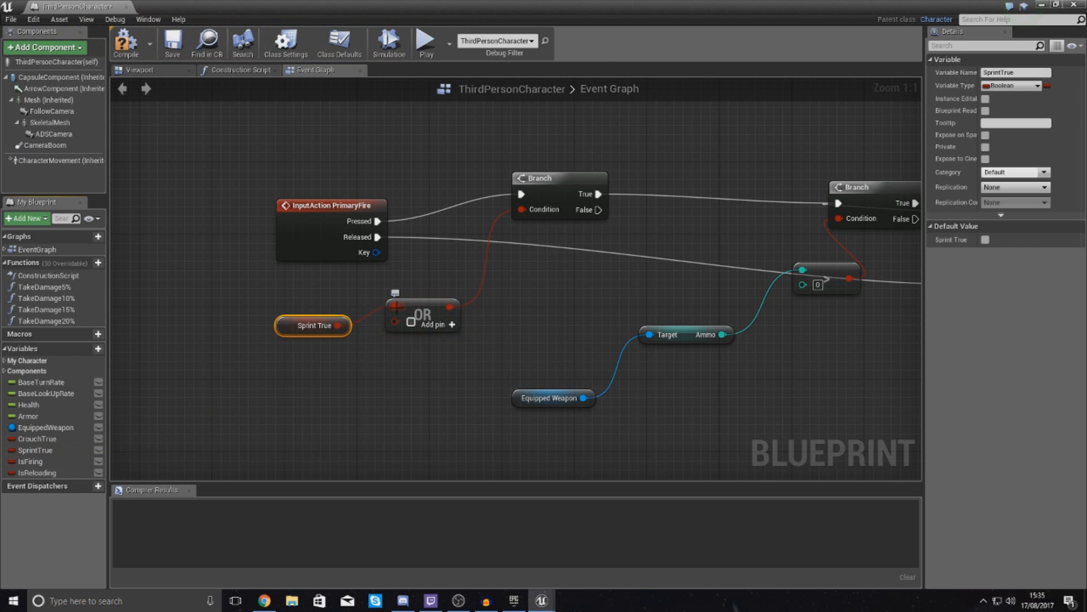
mouse_move(38, 474)
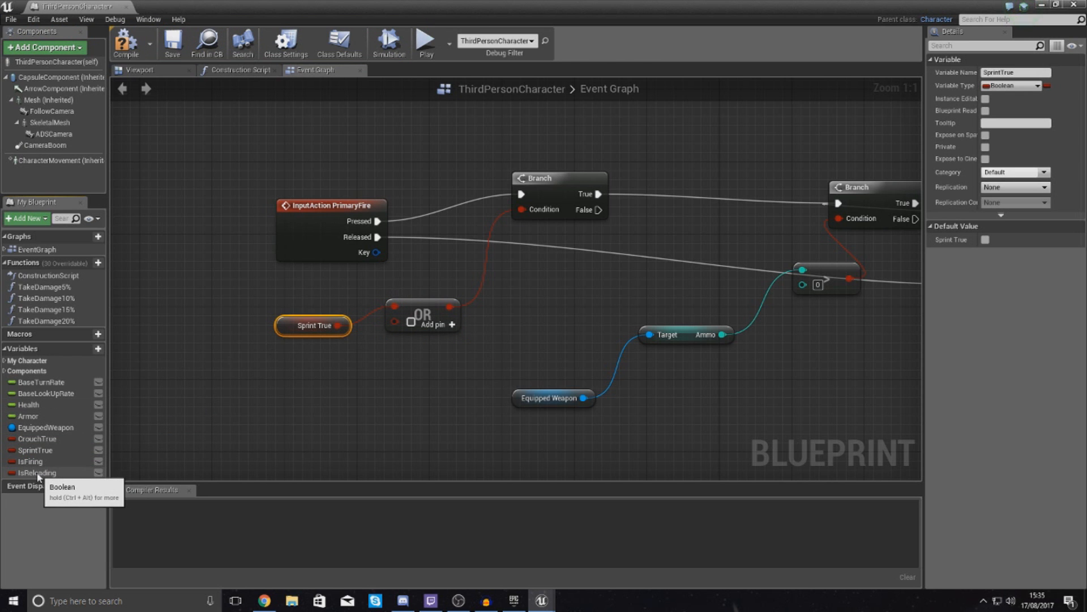
left_click_drag(38, 472, 313, 334)
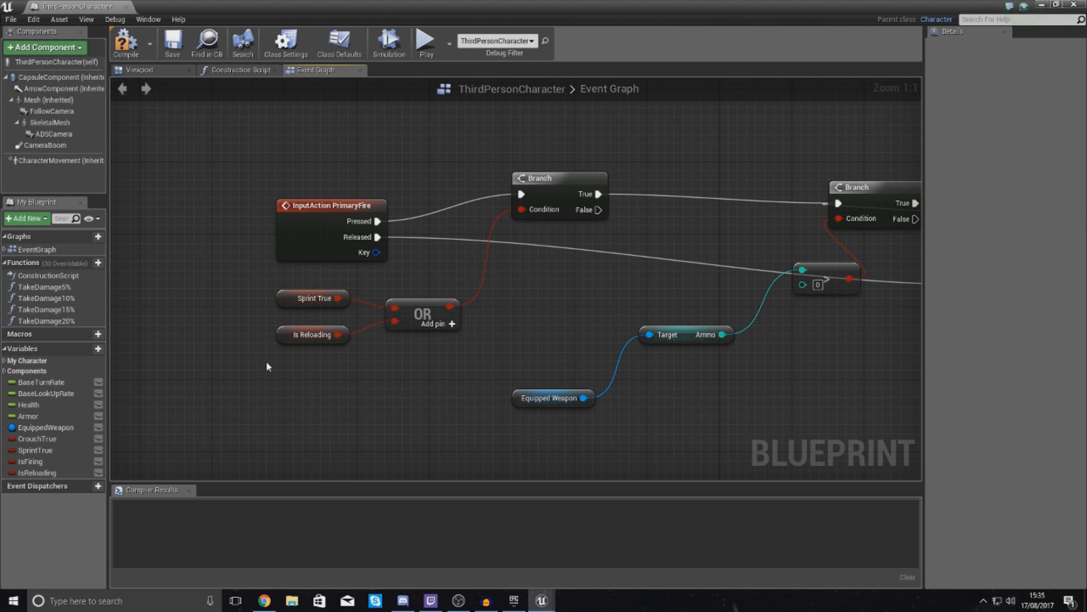
mouse_move(421, 316)
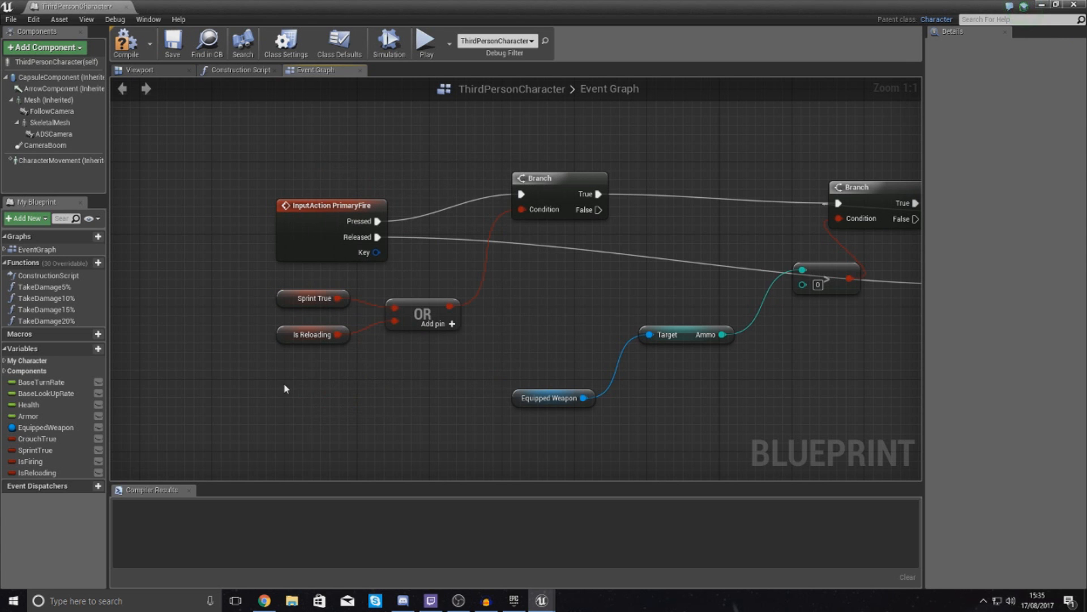
mouse_move(407, 324)
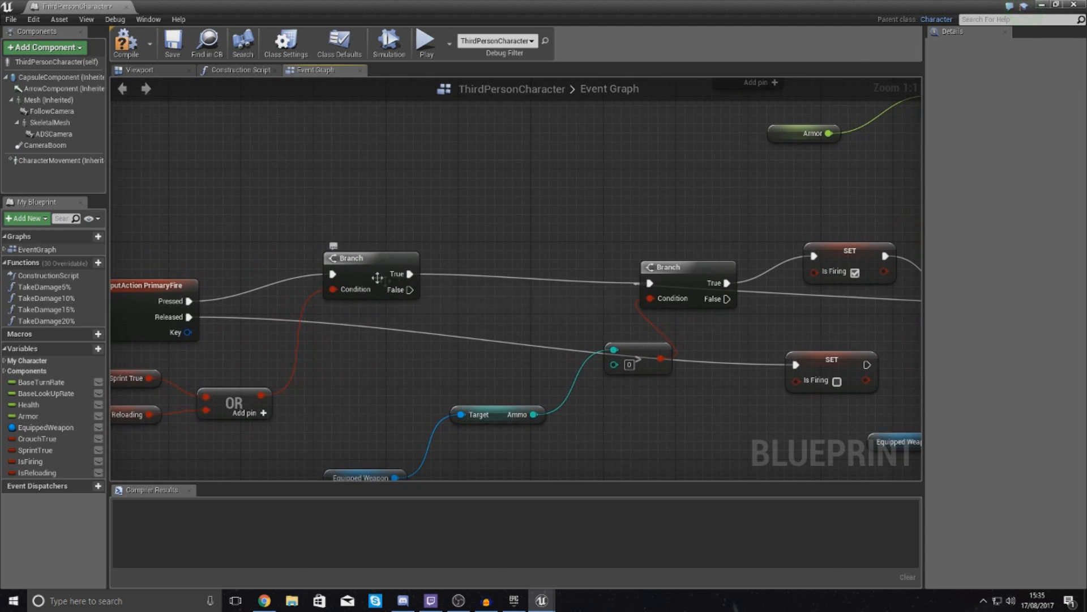
left_click(370, 274)
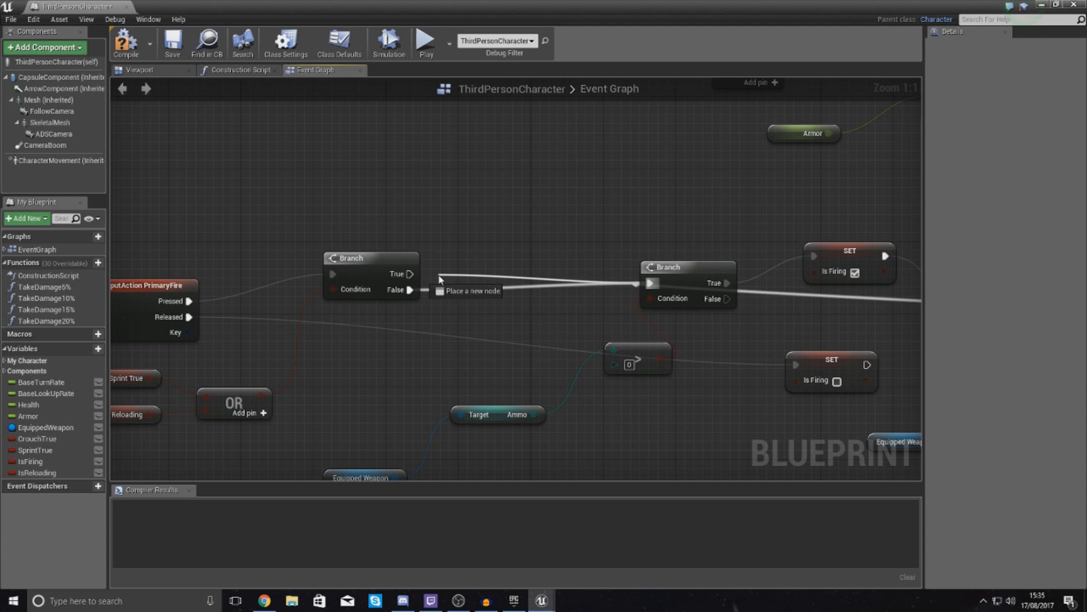
mouse_move(671, 282)
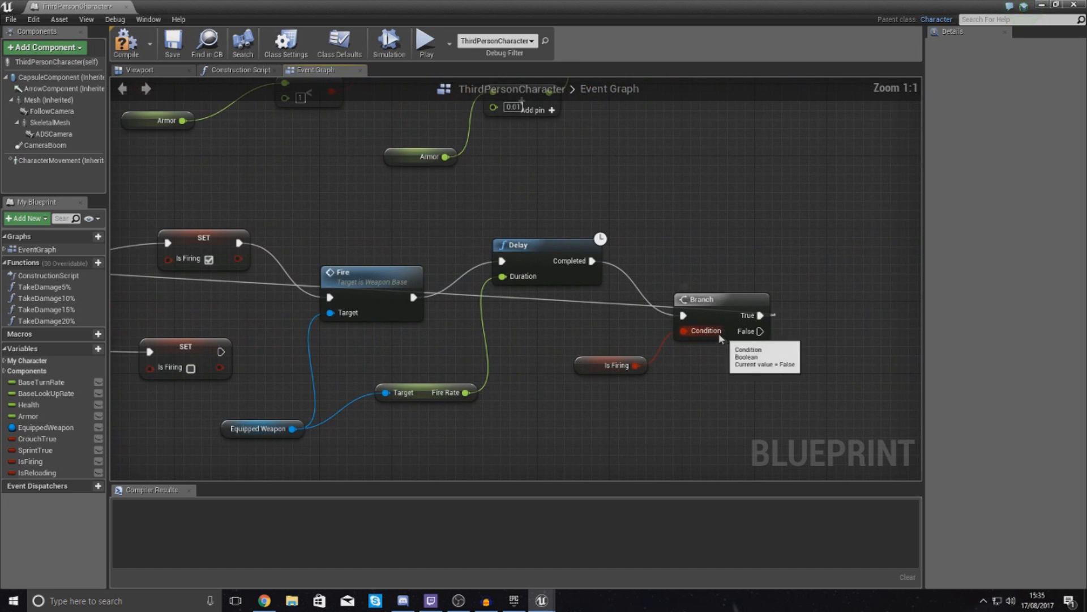
mouse_move(623, 244)
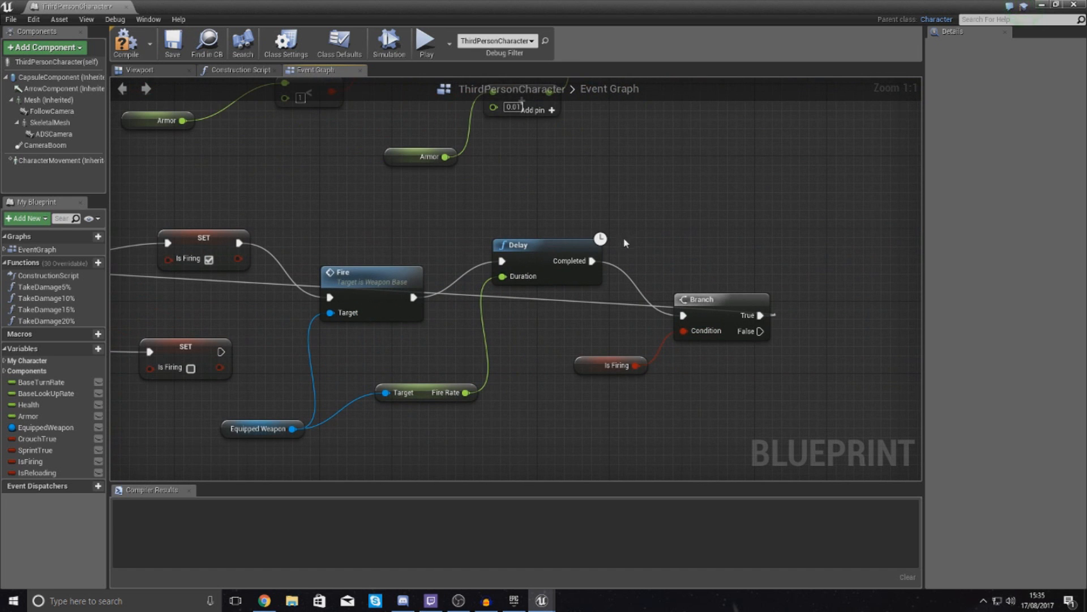
mouse_move(709, 332)
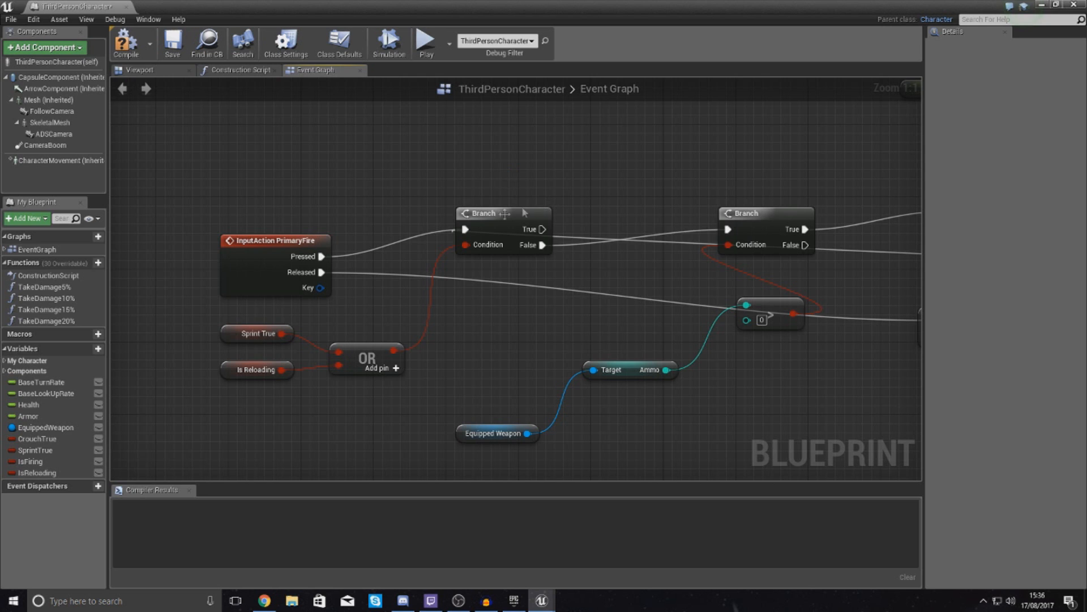
mouse_move(499, 223)
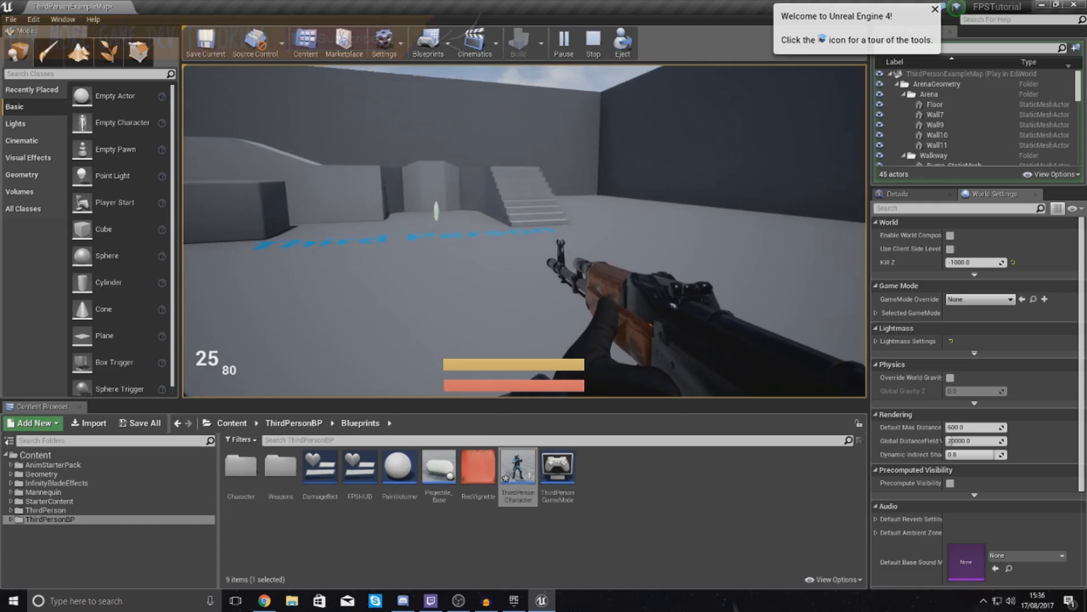
Stop the play-test of the sprint and reload fire gate
left_click(593, 43)
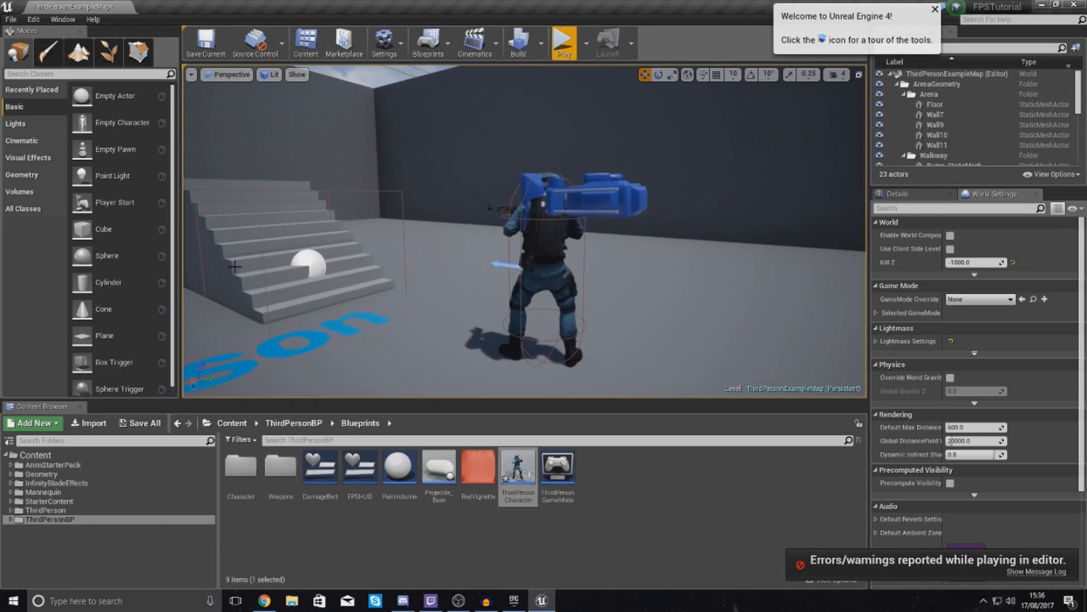